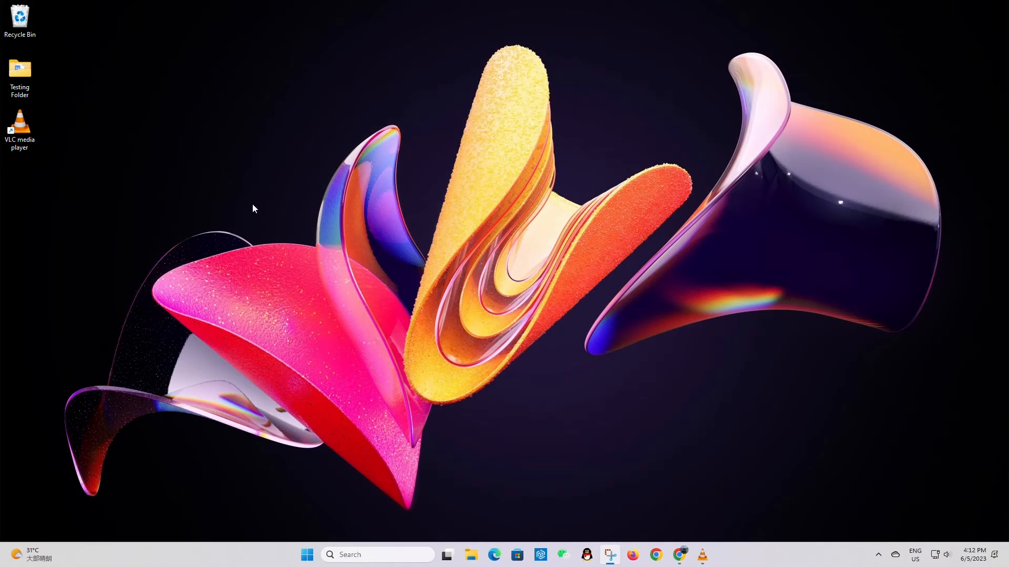
Start VLC media player from its desktop shortcut.
left_click(20, 123)
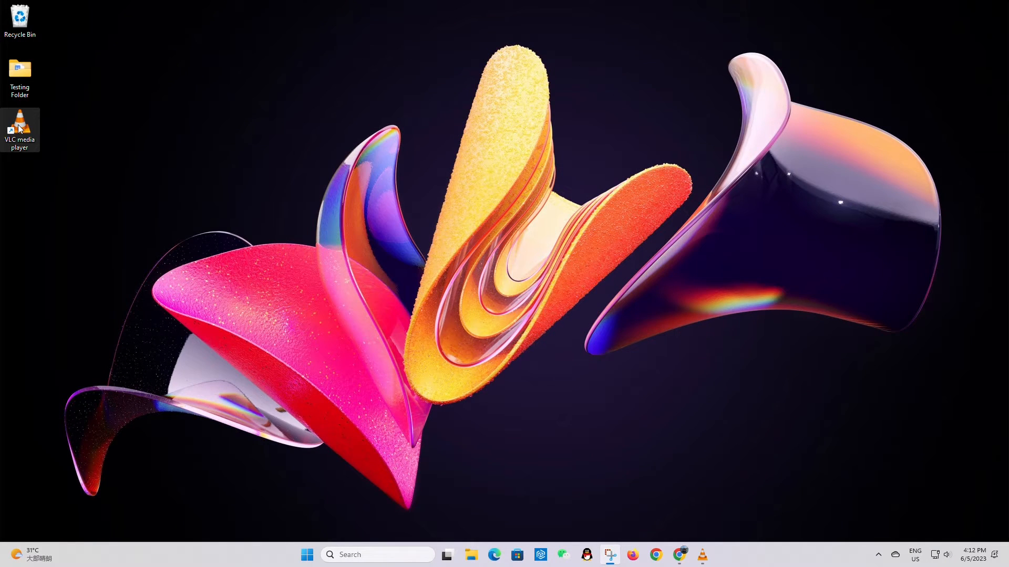
double_click(19, 120)
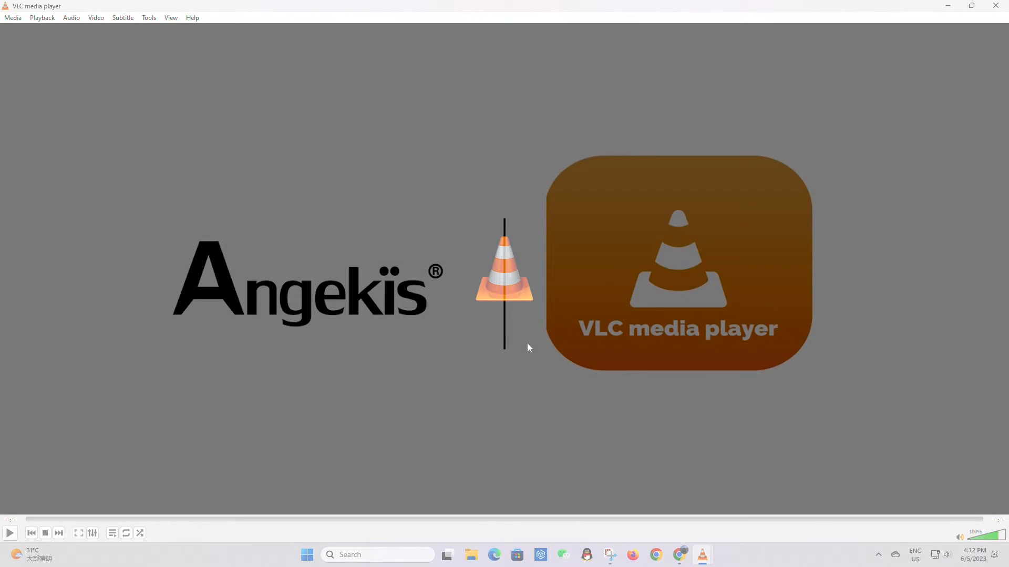
Log in to the camera's web interface as admin.
left_click(679, 554)
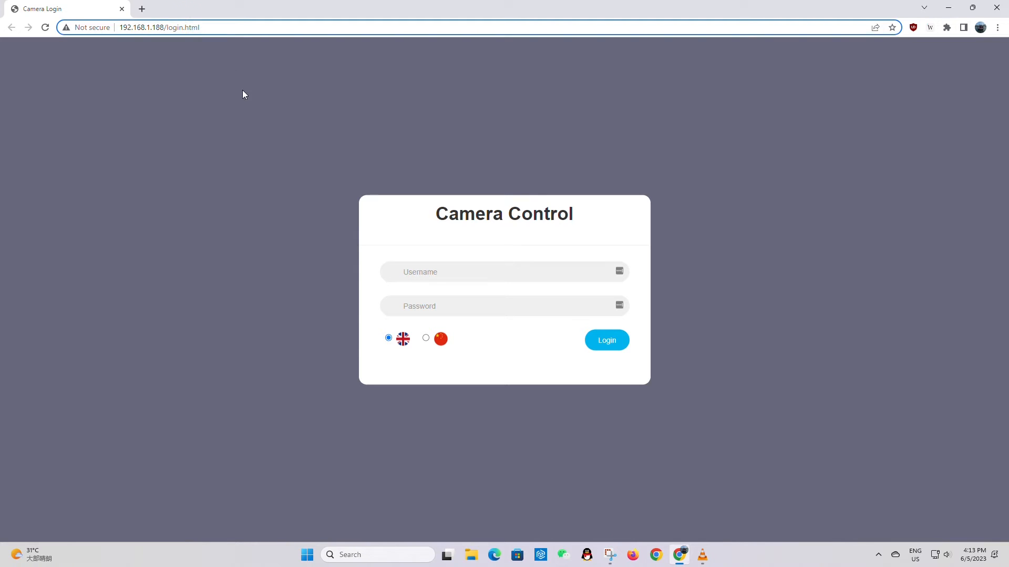
type("admin")
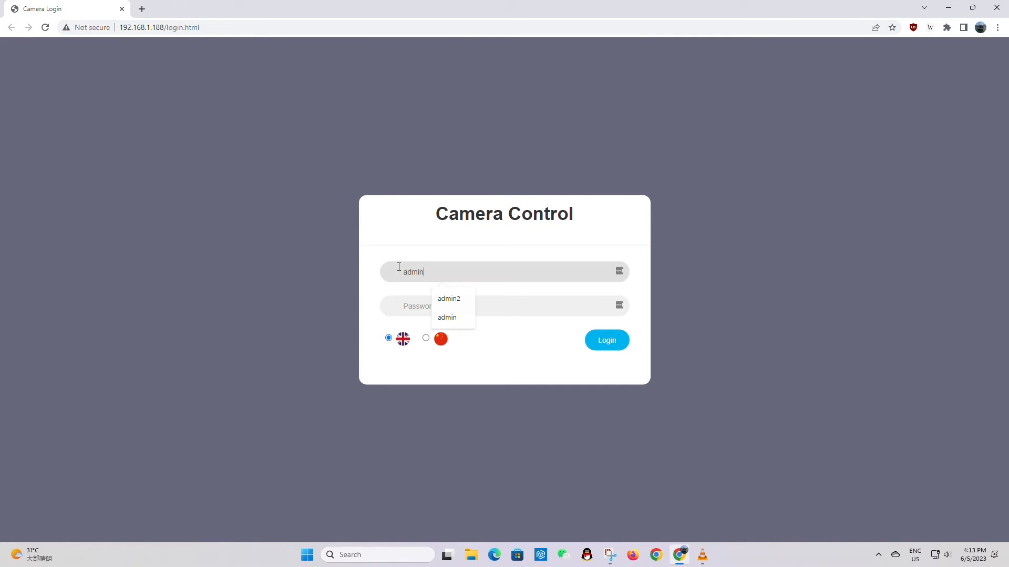
left_click(606, 340)
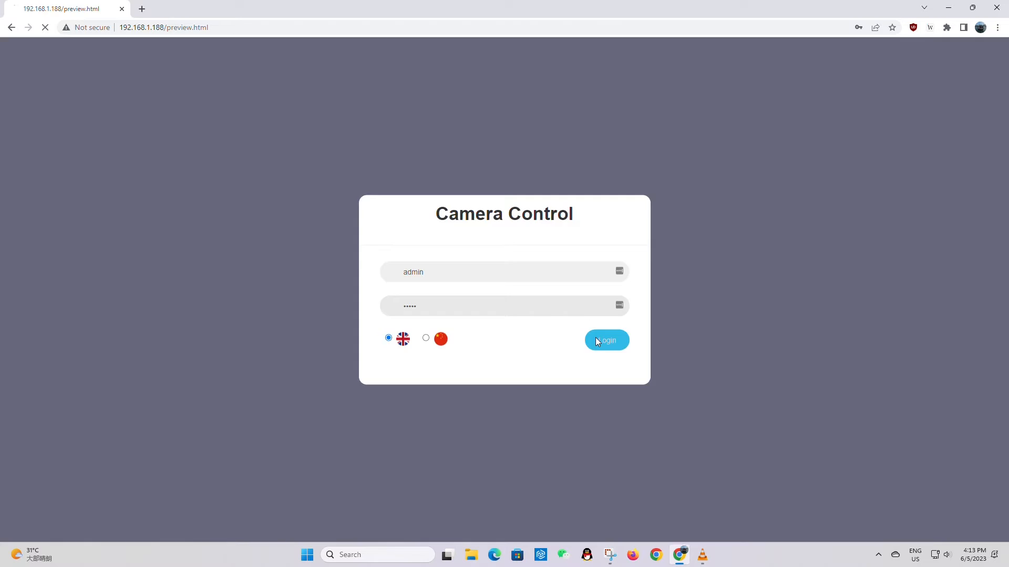
Open the camera's Settings to reach the Video Encode page.
left_click(606, 341)
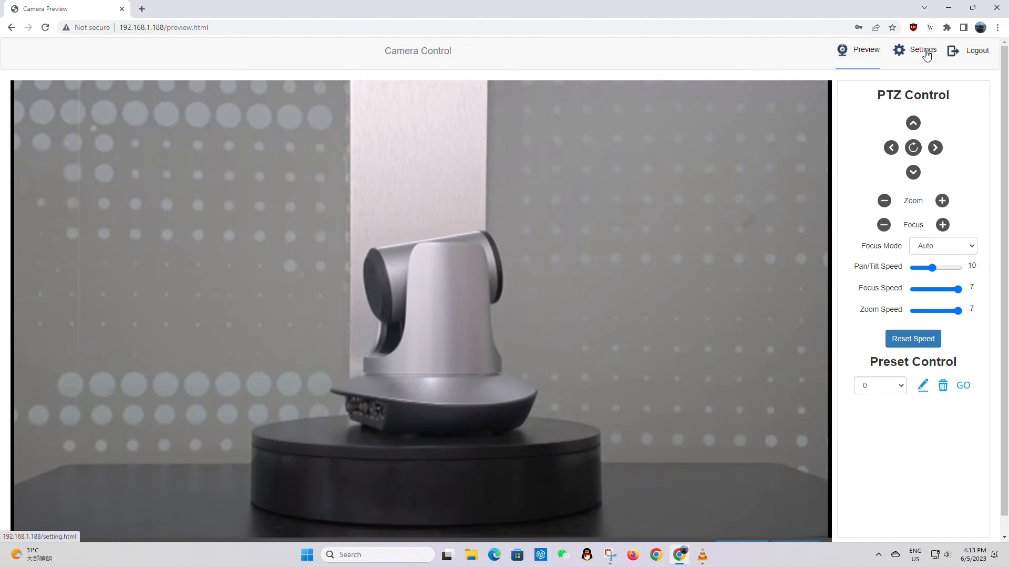
left_click(923, 50)
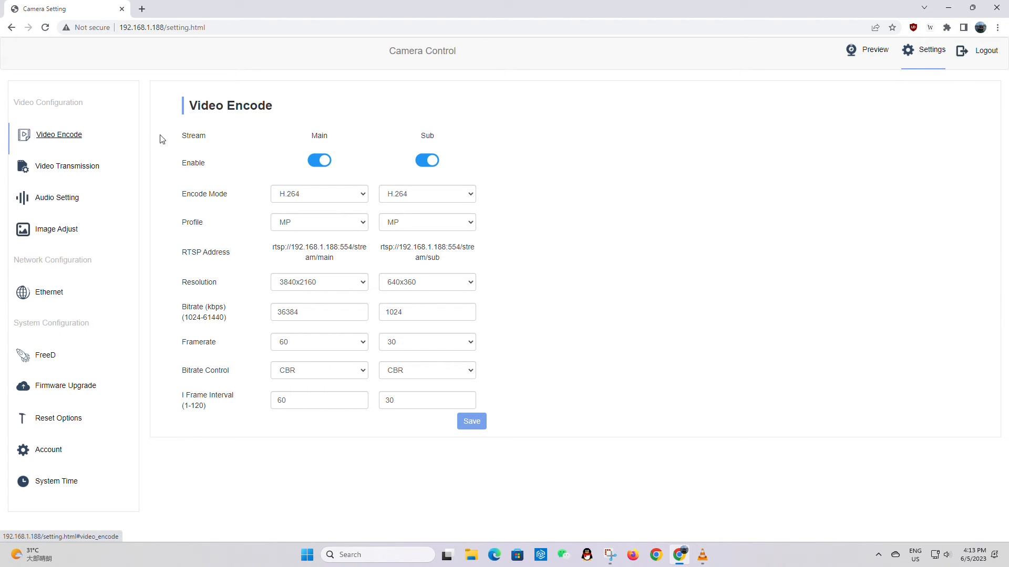
mouse_move(184, 258)
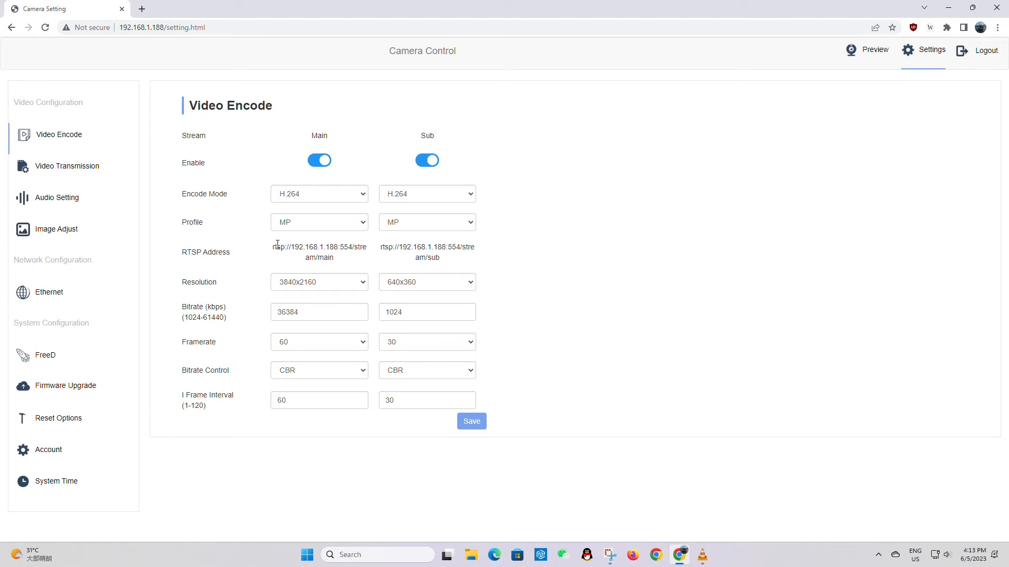
Copy the main stream's RTSP address to the clipboard.
right_click(319, 247)
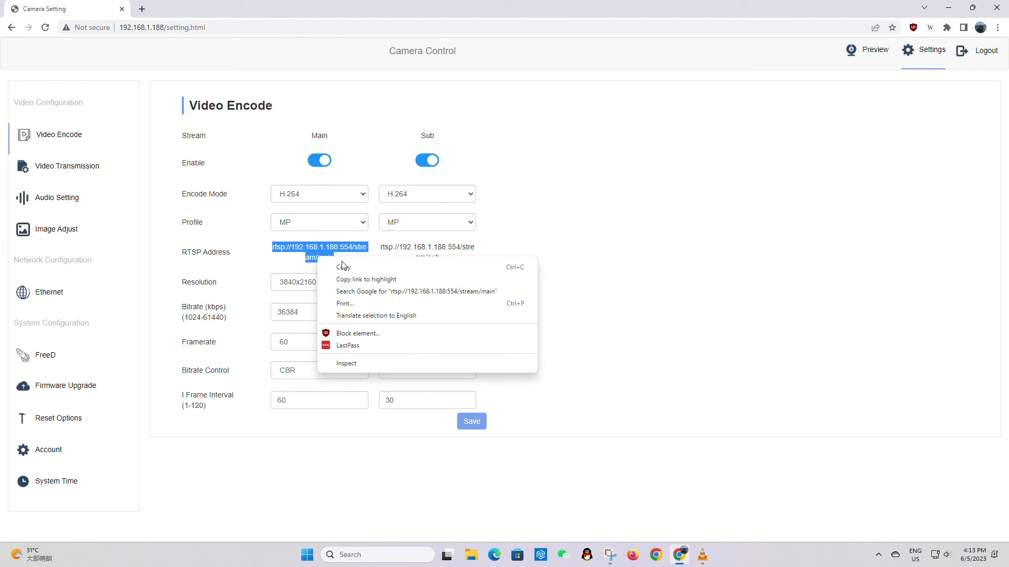
left_click(529, 277)
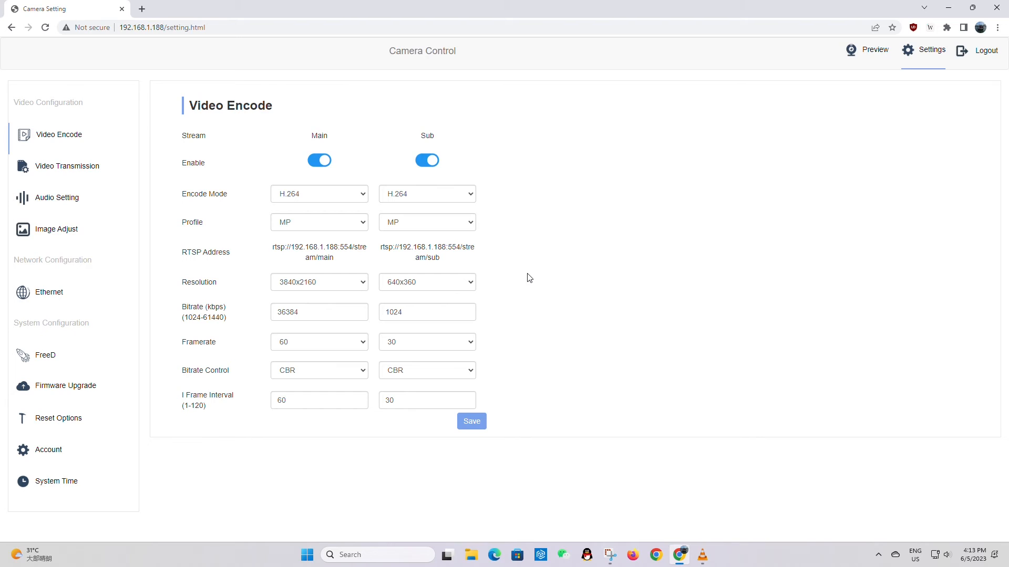
mouse_move(702, 555)
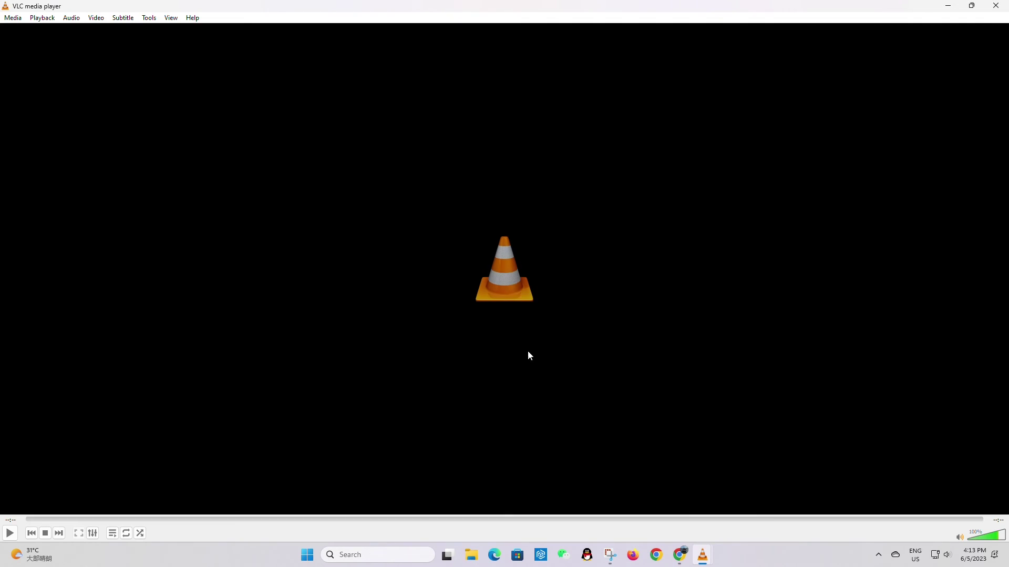
Open a network stream with URL rtsp://192.168.1.188:554/stream/main.
left_click(13, 17)
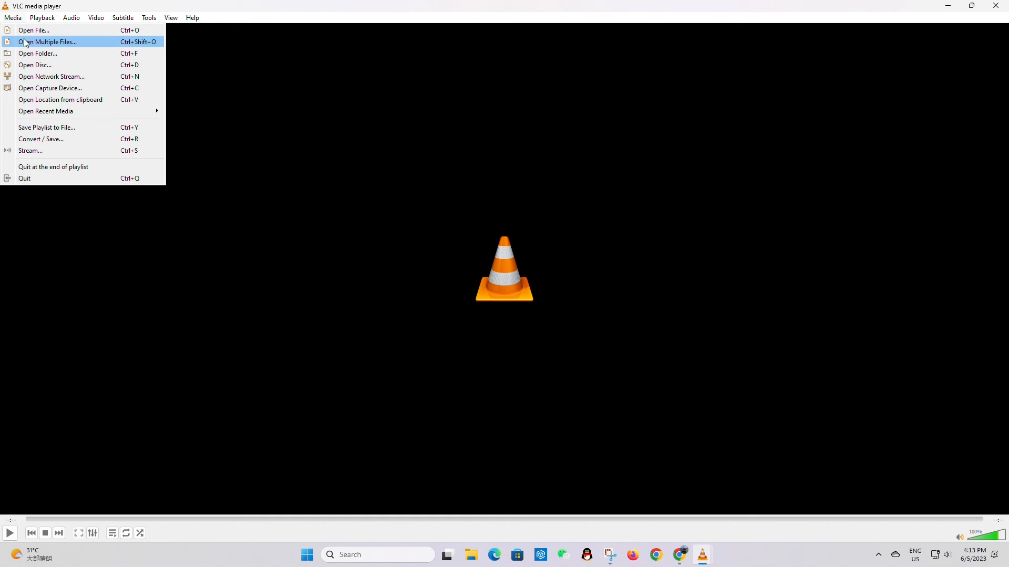
mouse_move(49, 82)
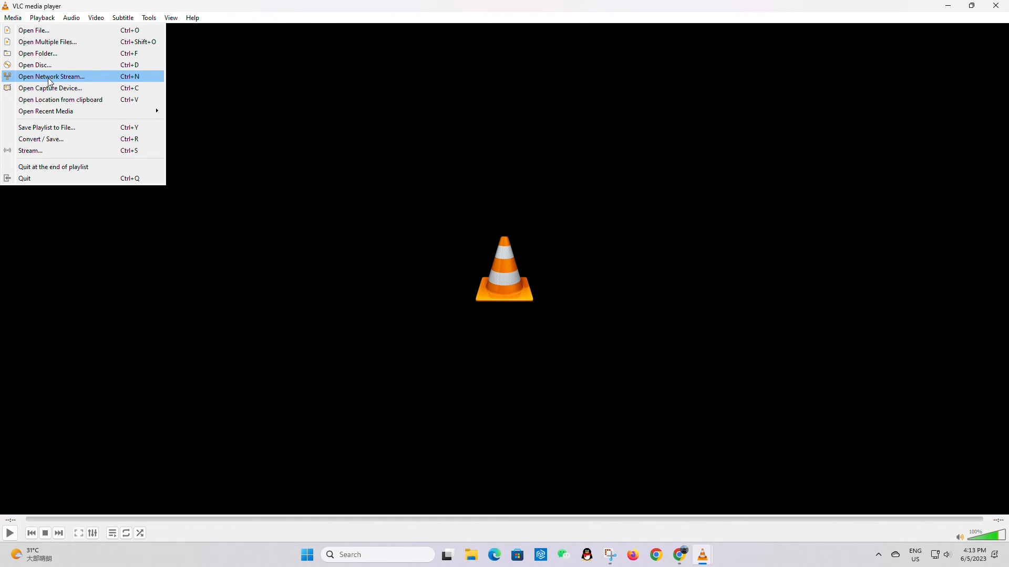
left_click(51, 76)
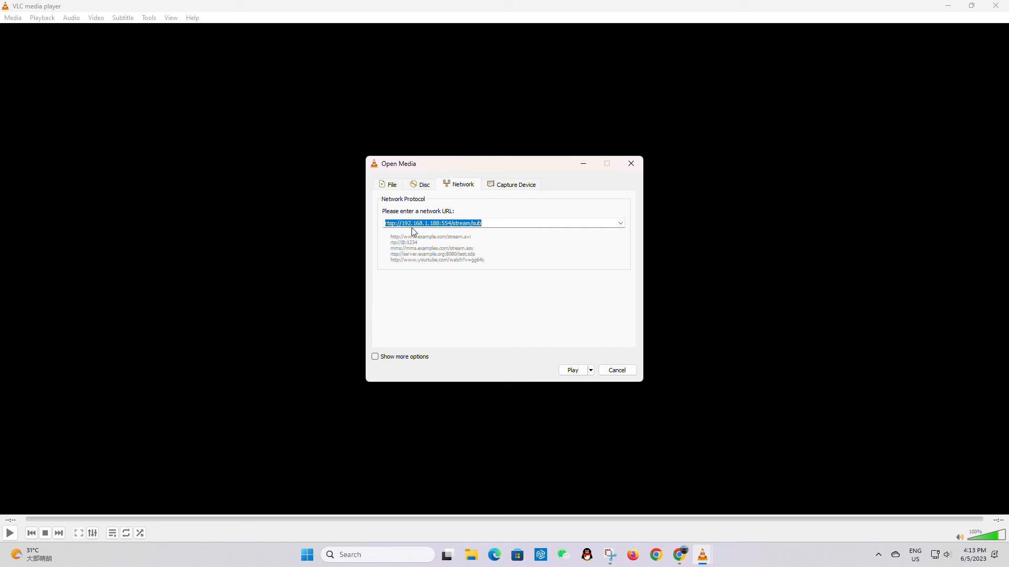
type("rtsp://192.168.1.188:554/stream/main")
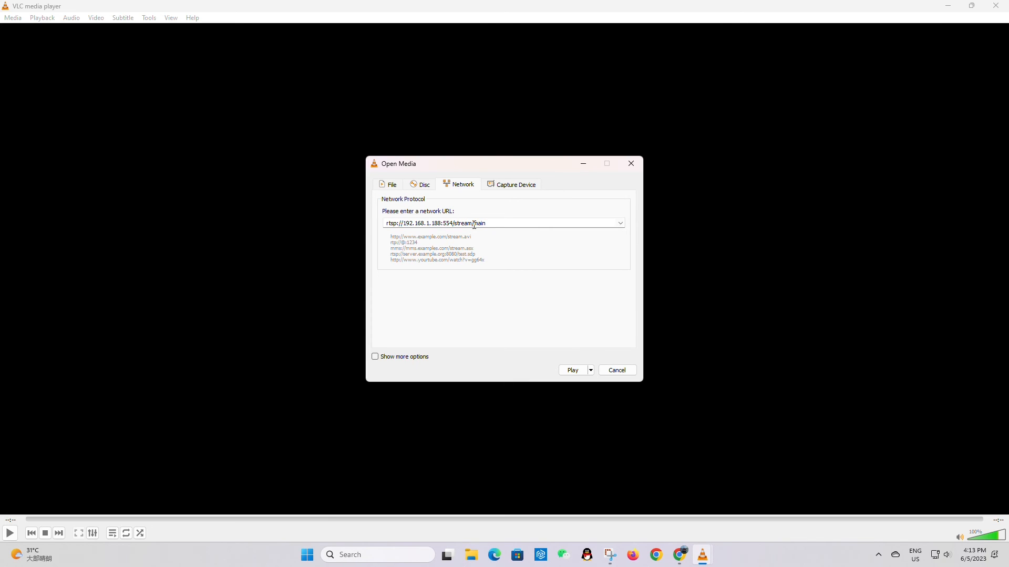